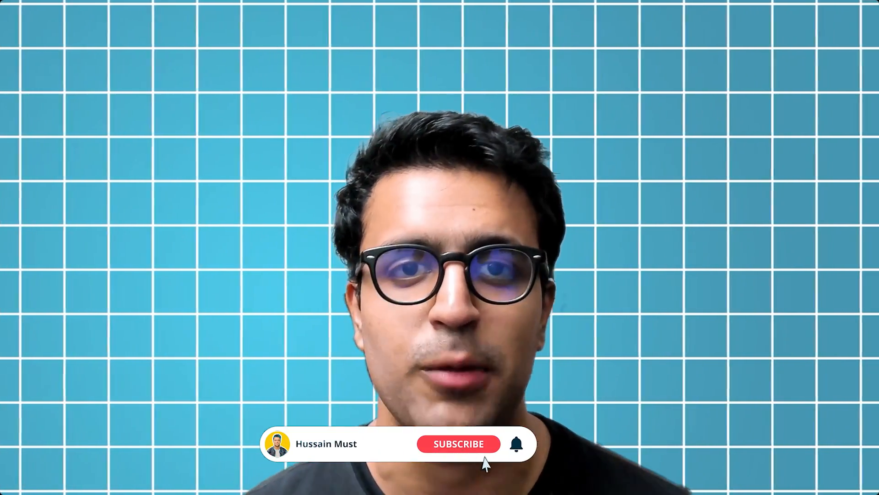
pyautogui.click(458, 443)
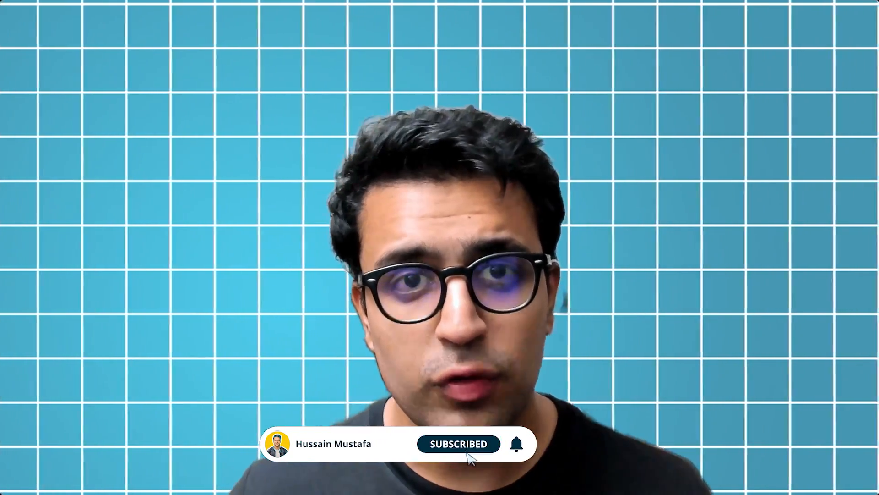